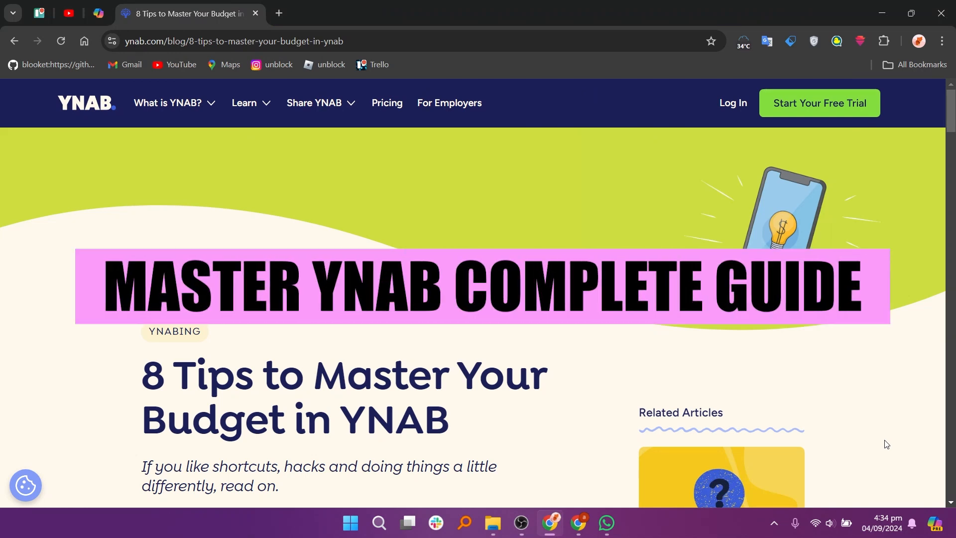
scroll("down", 3)
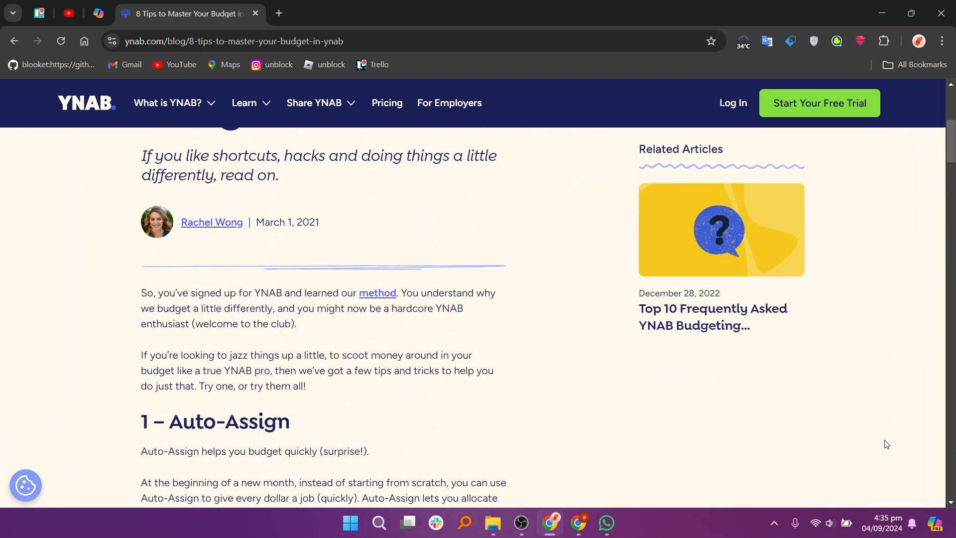
scroll("down", 3)
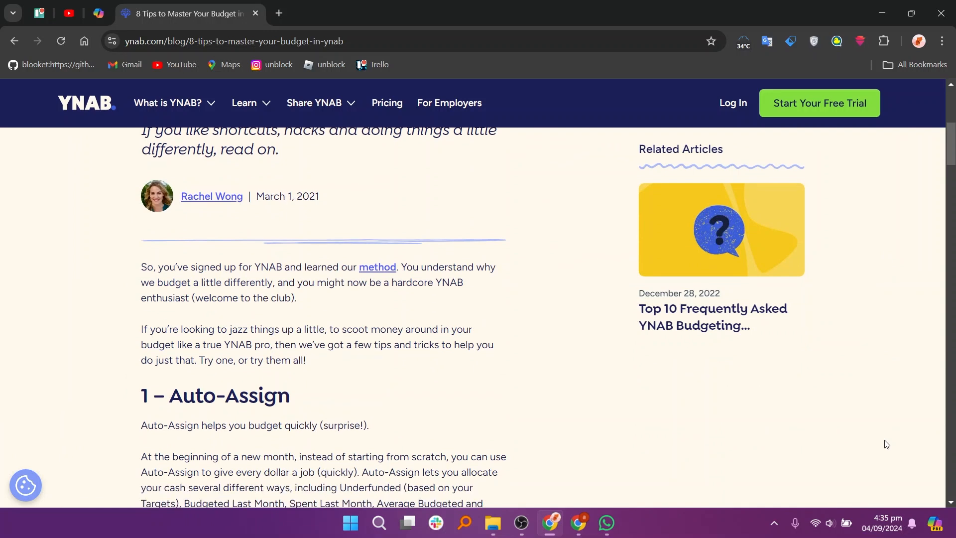
scroll("down", 3)
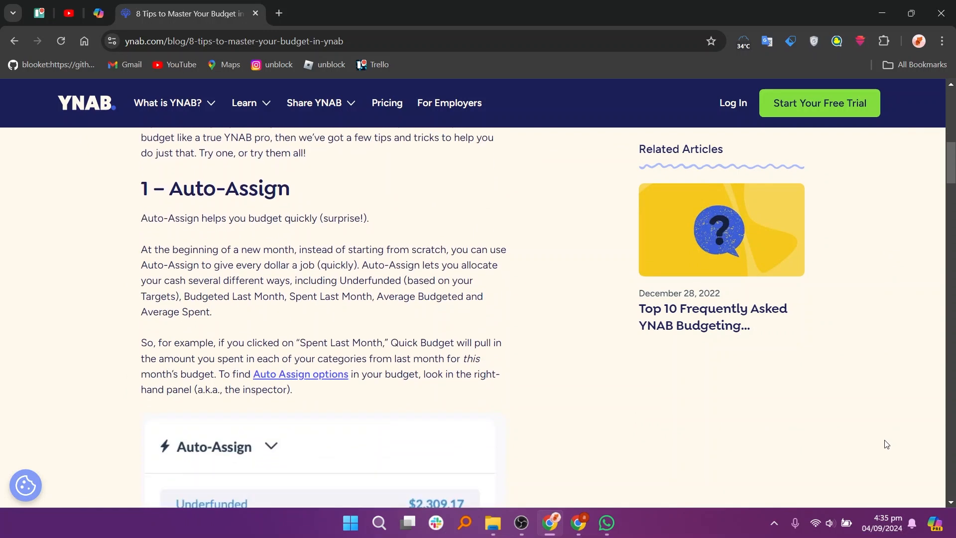
mouse_move(435, 336)
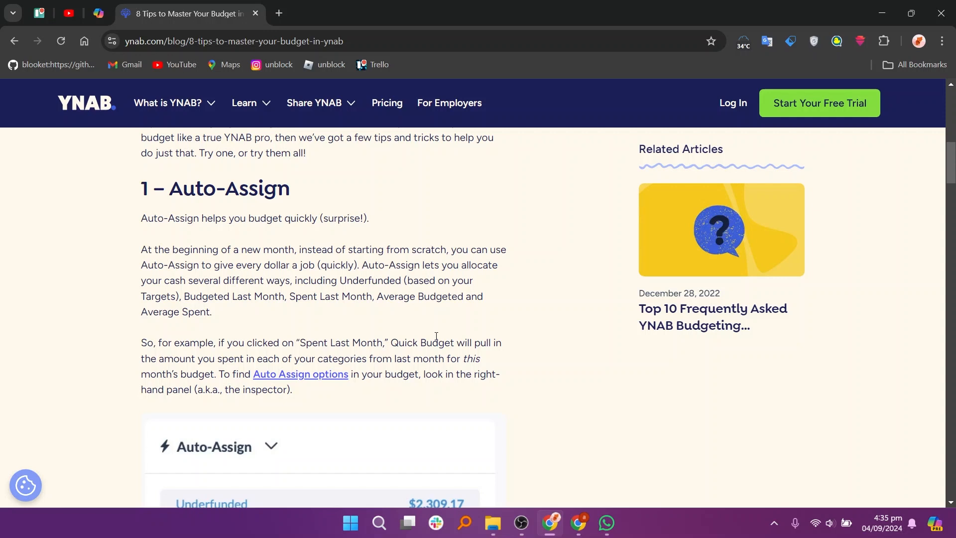
scroll("down", 3)
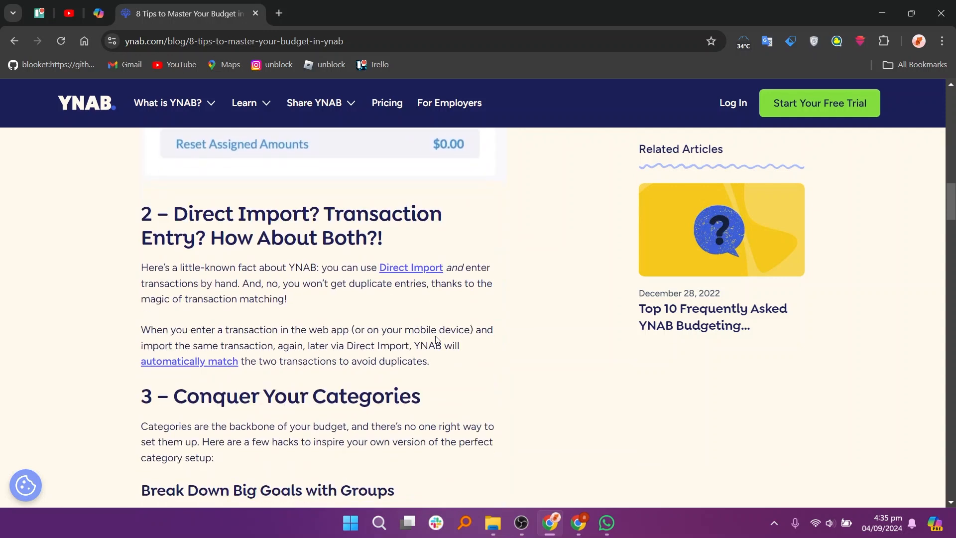
scroll("down", 3)
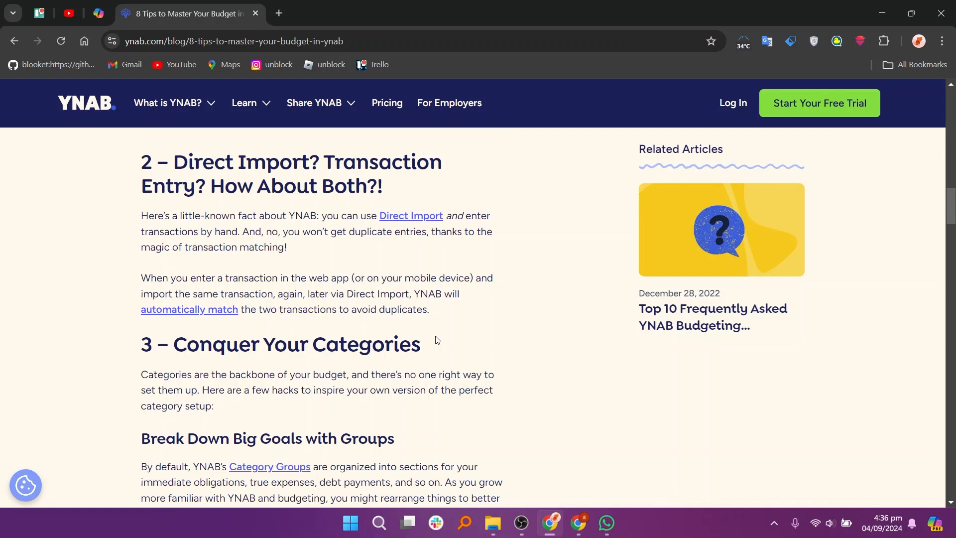
scroll("down", 3)
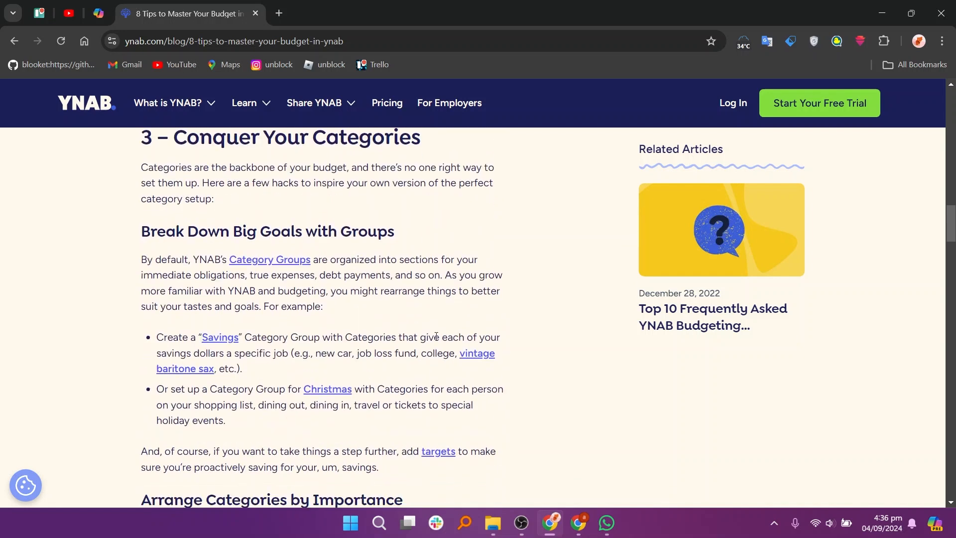
scroll("up", 3)
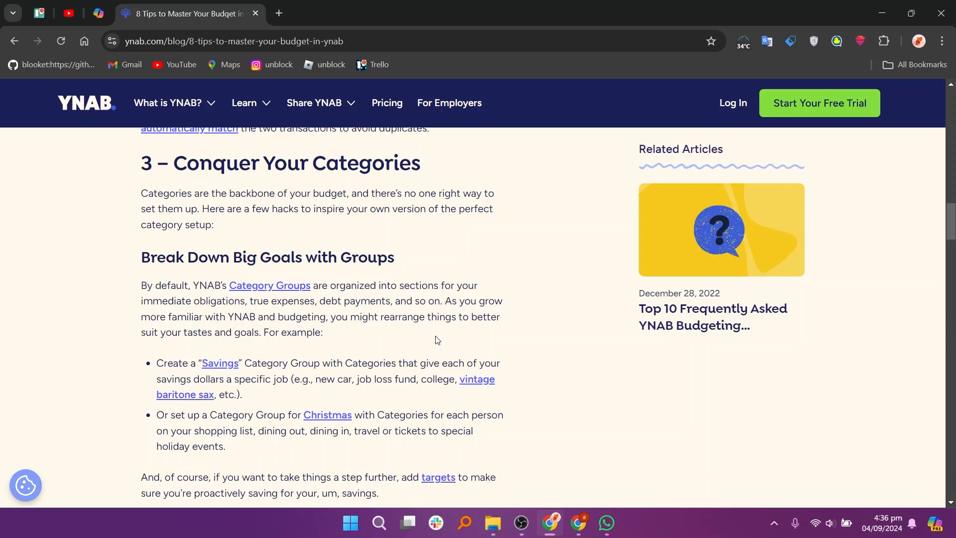
scroll("down", 3)
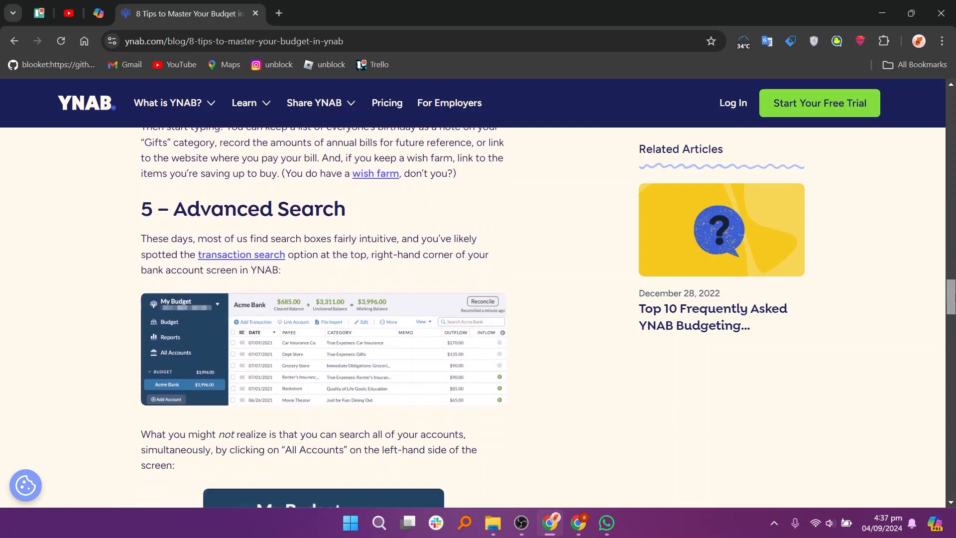
scroll("down", 3)
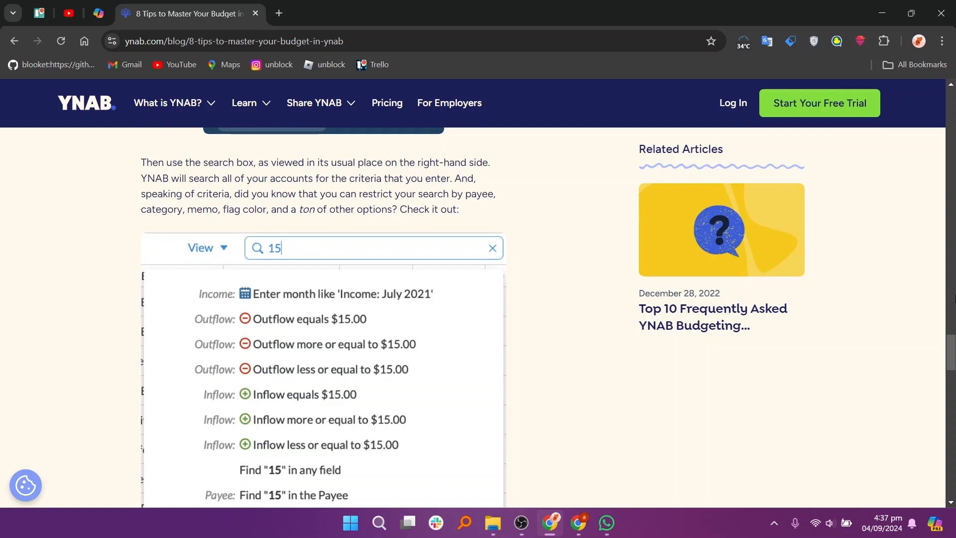
scroll("down", 3)
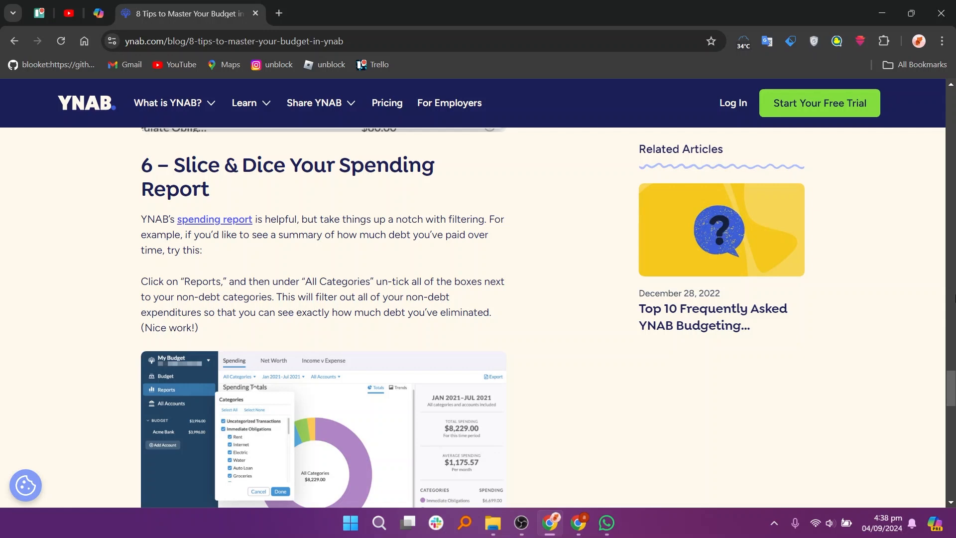
scroll("down", 3)
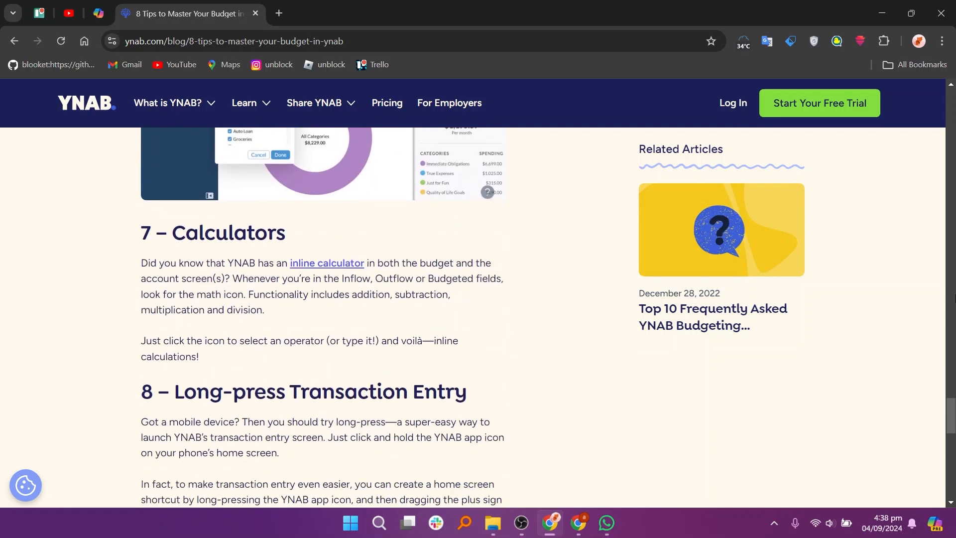
scroll("down", 3)
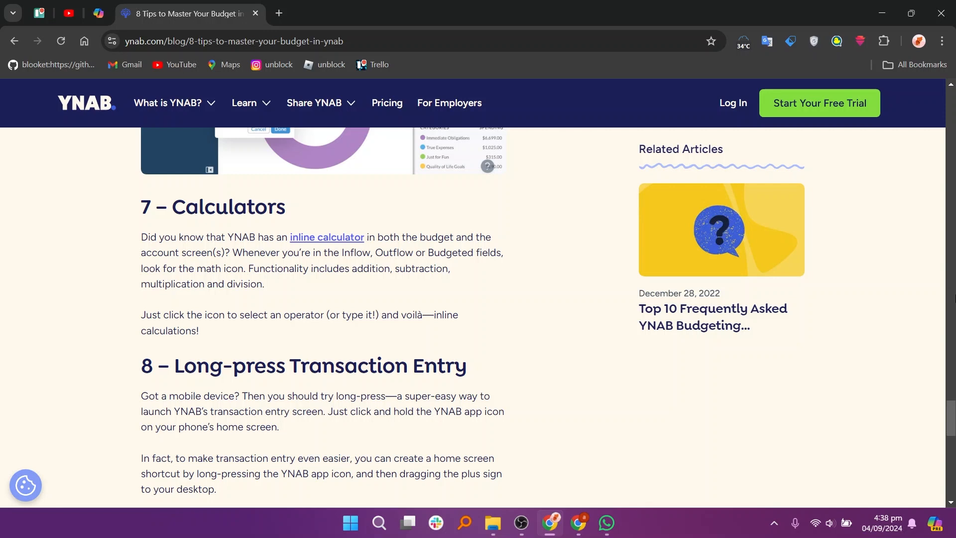
scroll("down", 3)
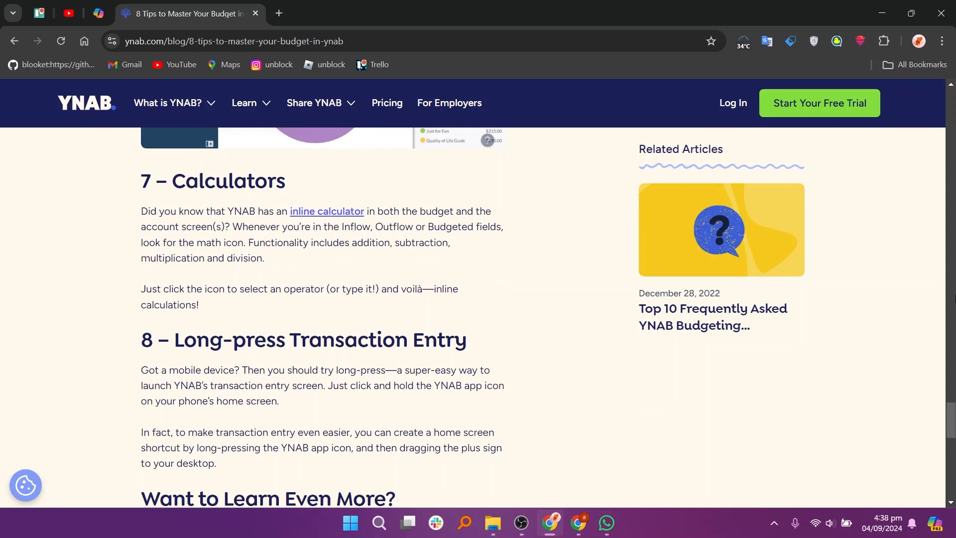